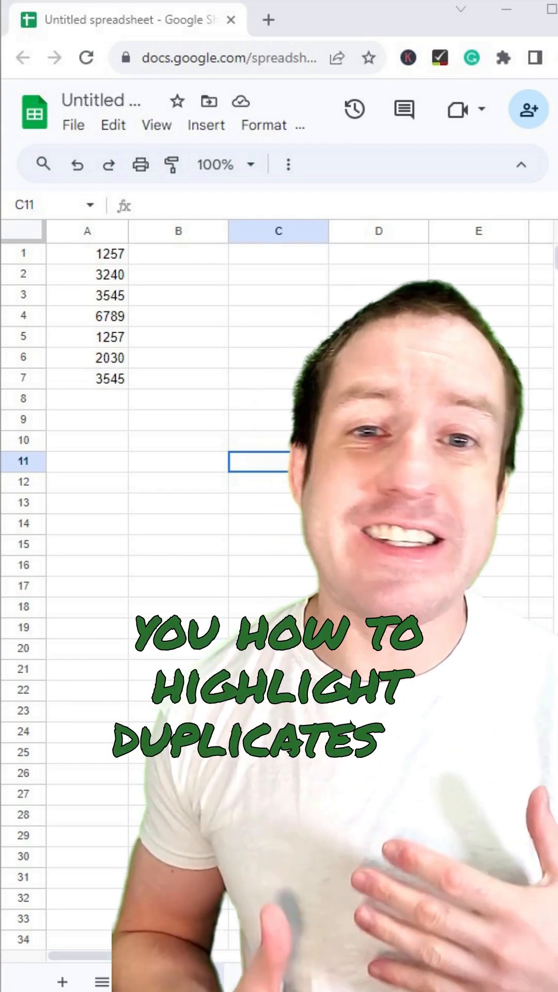
# - Select A1:A7 and start a conditional formatting rule from the Format menu
pyautogui.click(372, 602)
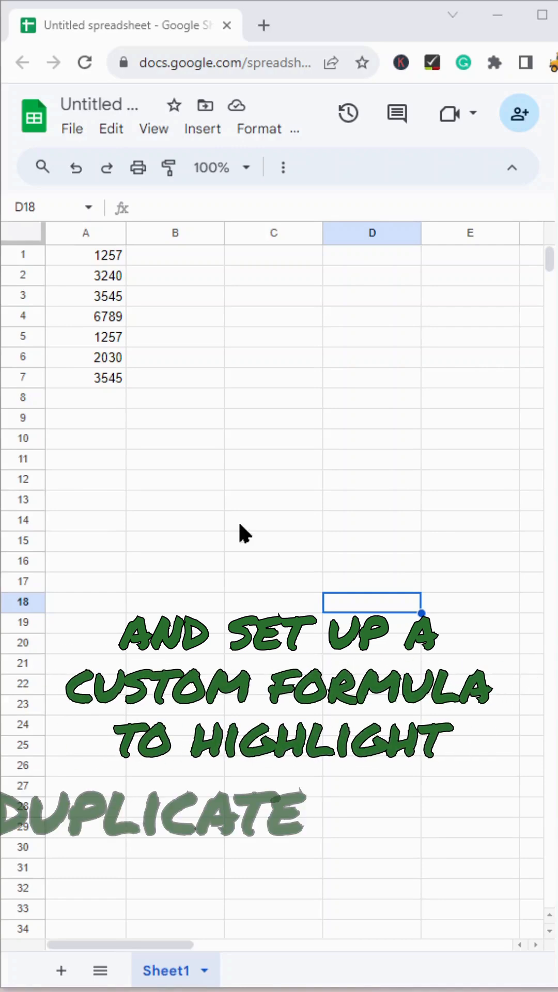
pyautogui.click(85, 378)
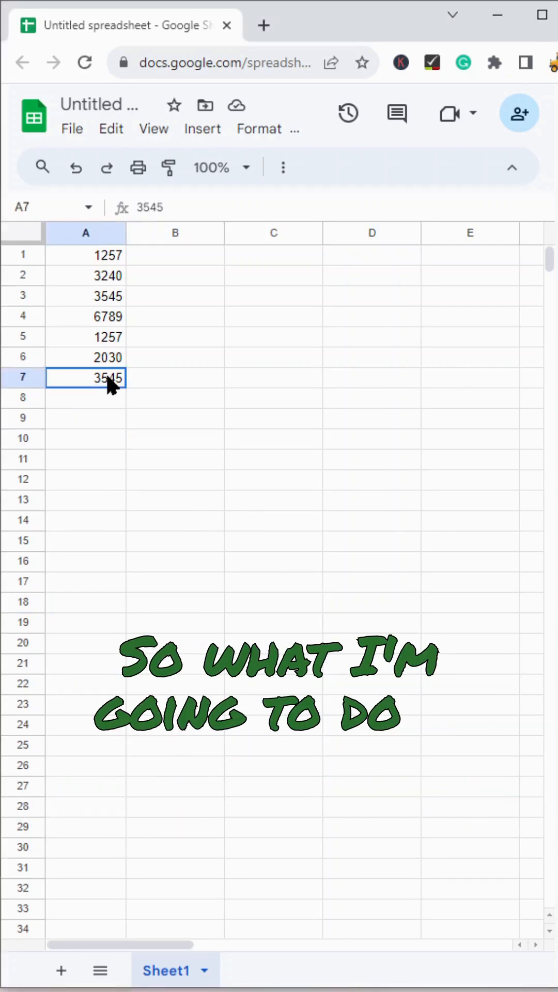
pyautogui.moveTo(86, 254); pyautogui.dragTo(85, 377)
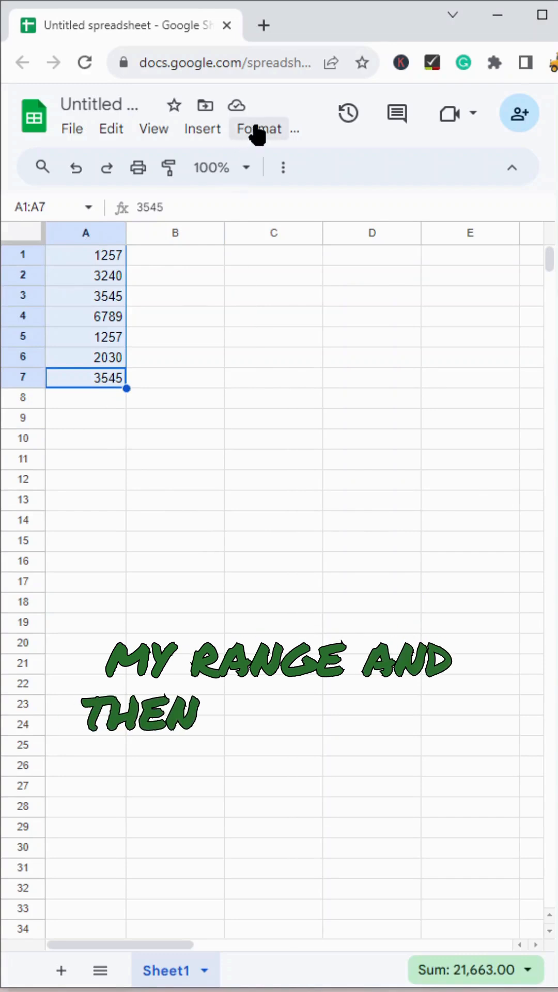
pyautogui.click(259, 129)
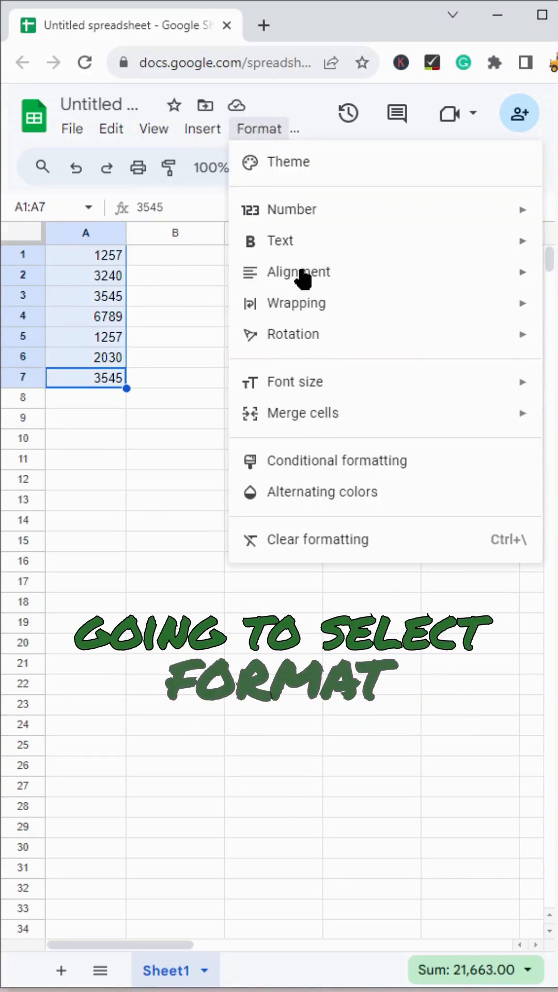
pyautogui.click(336, 460)
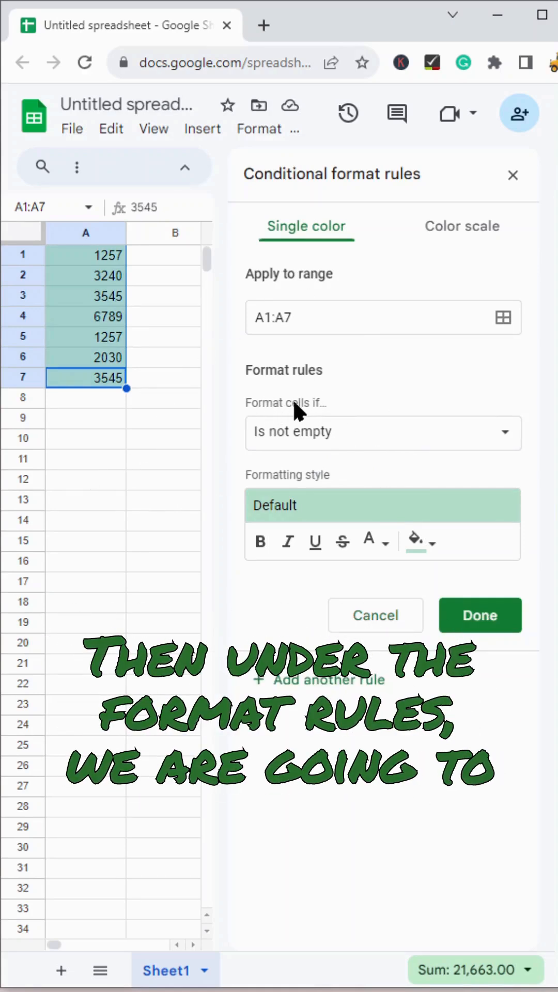
# - Set the rule's 'Format cells if' condition to 'Custom formula is'
pyautogui.click(383, 433)
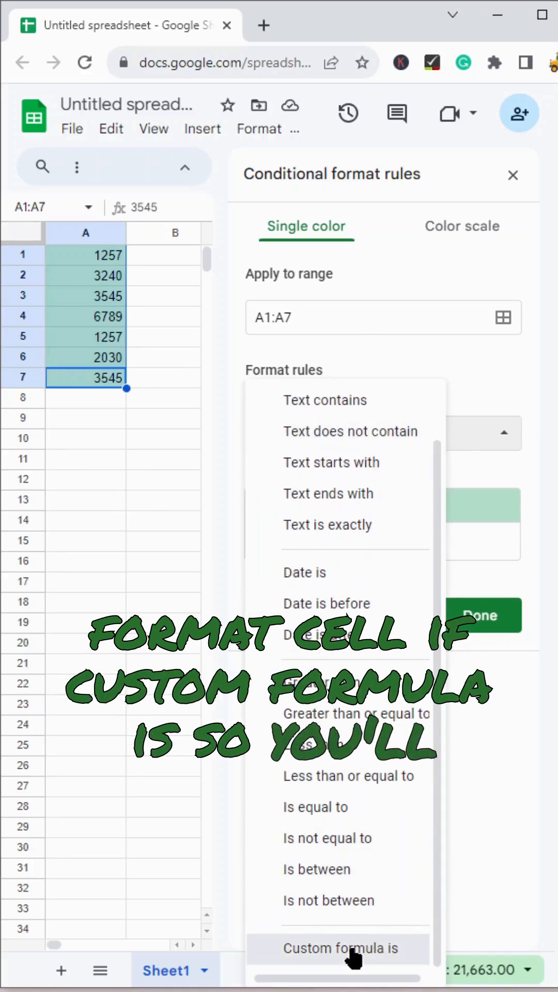
pyautogui.click(341, 947)
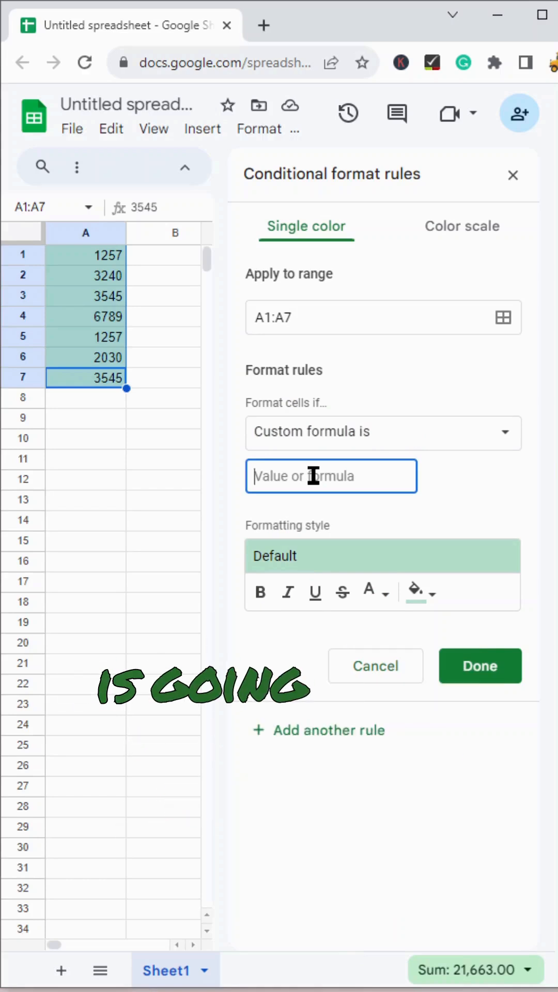
# - Enter the formula =COUNTIF(A:A,A1)>1 so only 1257 and 3545 are shaded green
pyautogui.write('=COUNT')
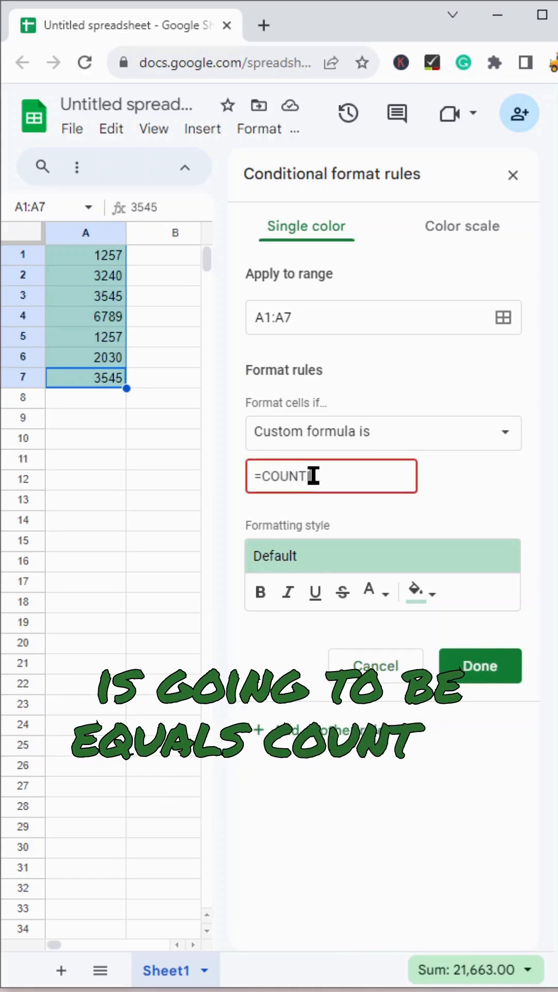
pyautogui.write('F(')
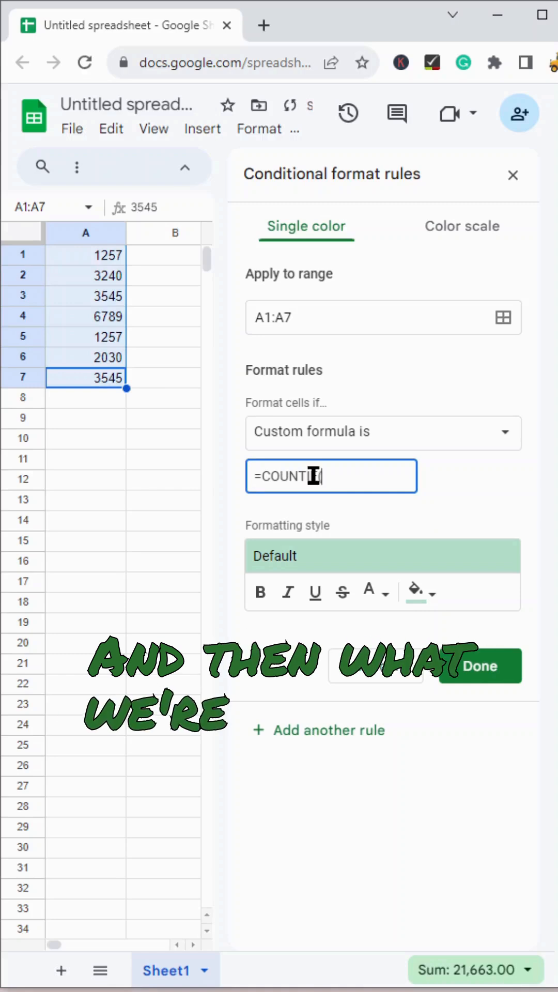
pyautogui.write('IF(')
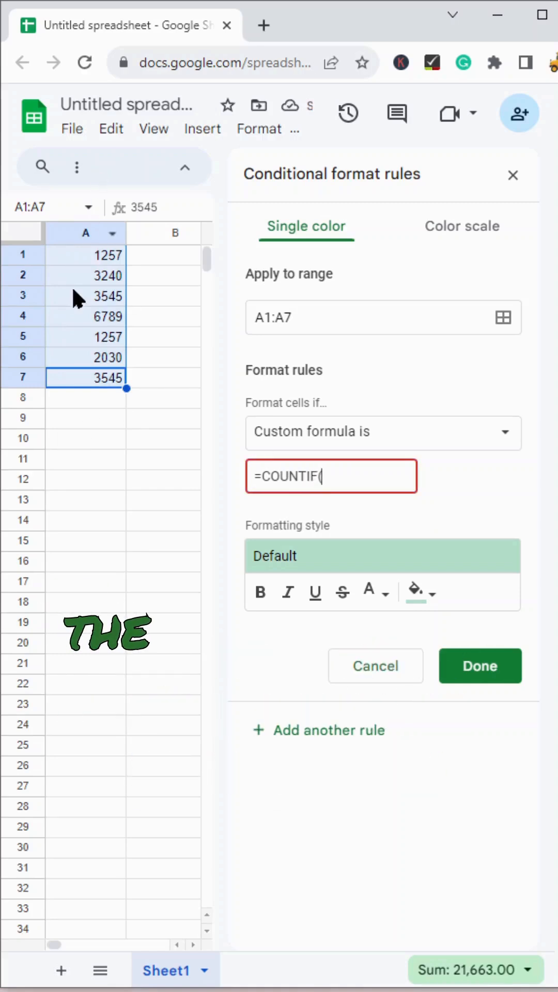
pyautogui.write('A:')
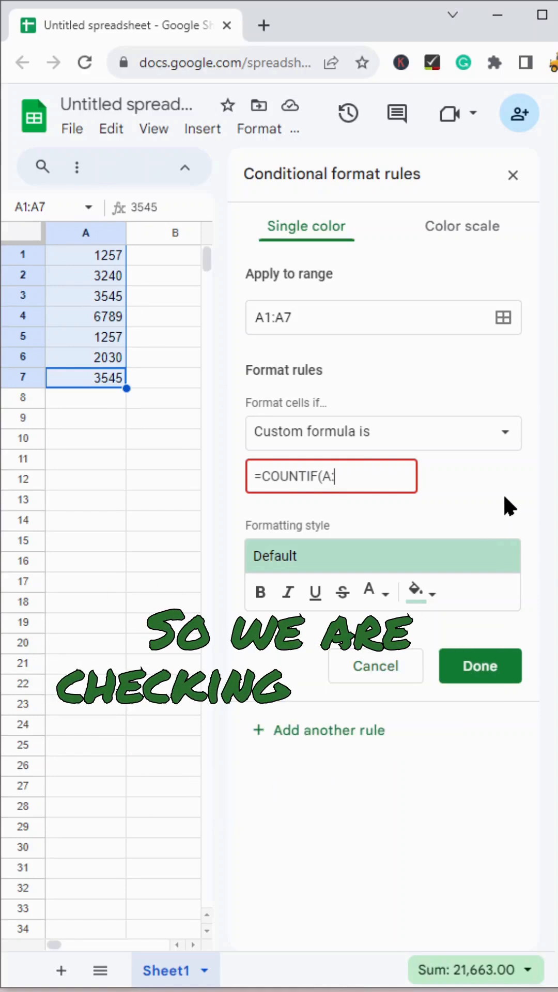
pyautogui.write('A')
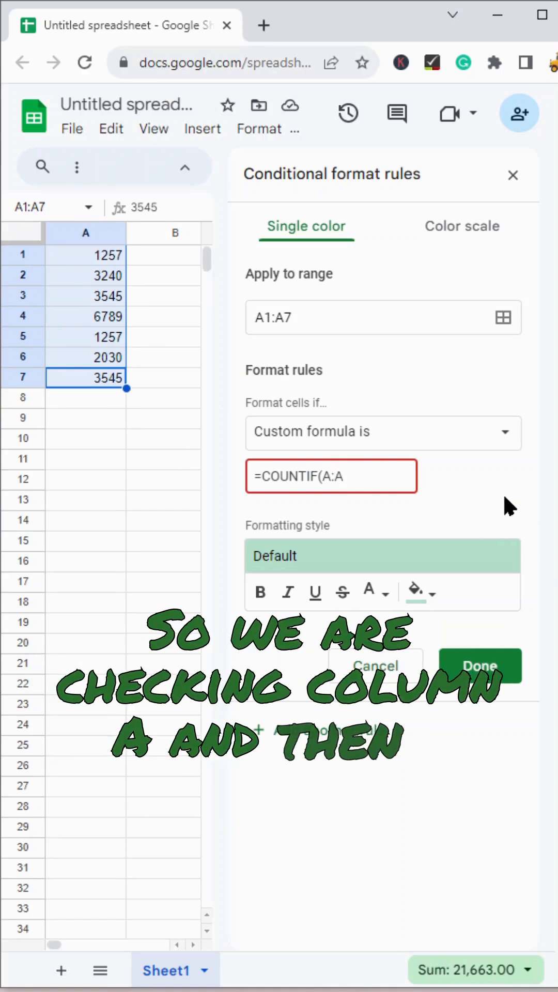
pyautogui.write(',A1')
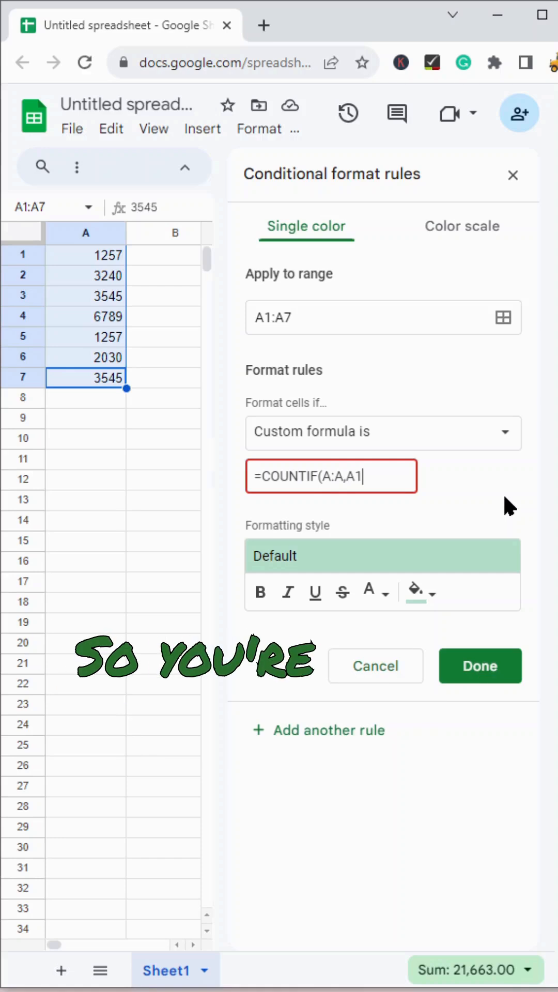
pyautogui.write(')')
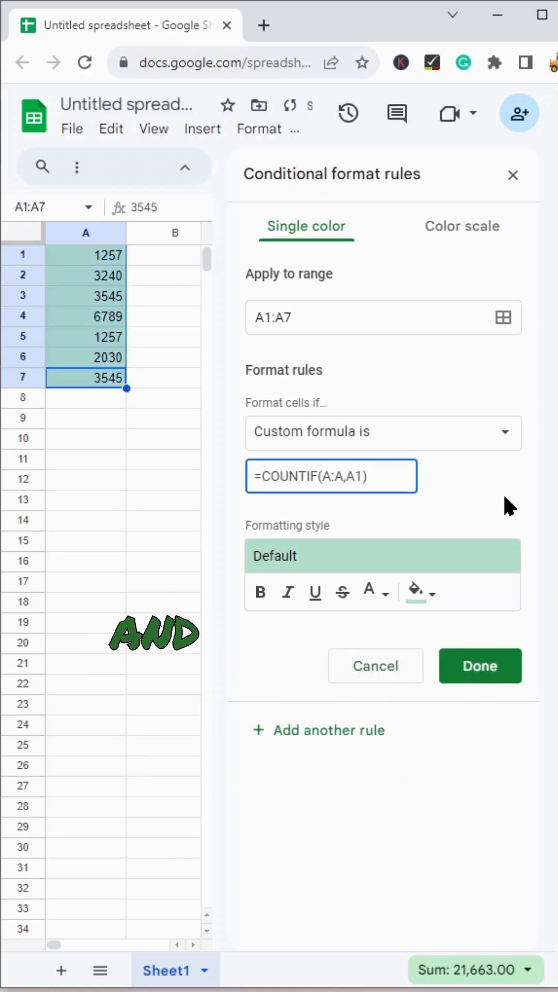
pyautogui.write('>1')
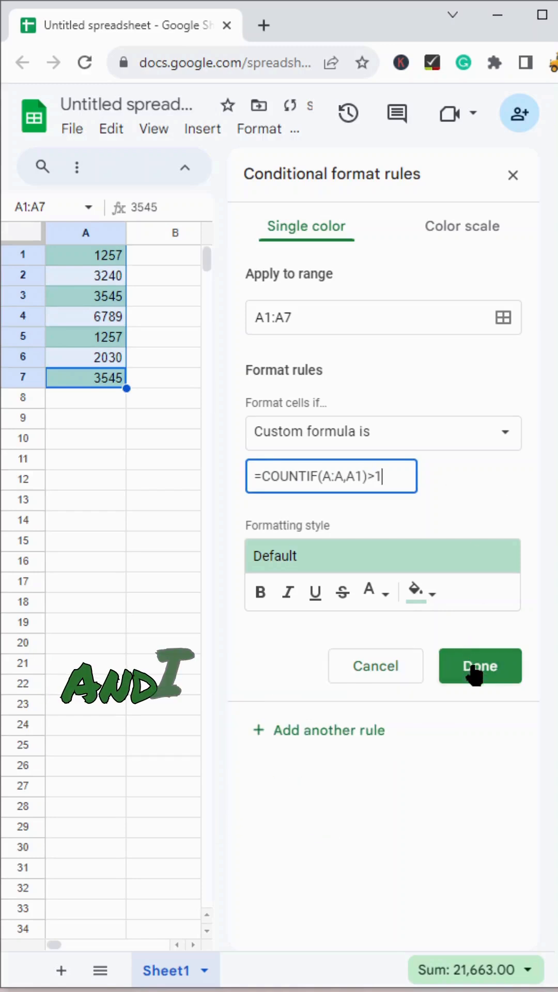
# - Save the rule with Done and check the highlighted duplicates 1257 and 3545
pyautogui.click(480, 666)
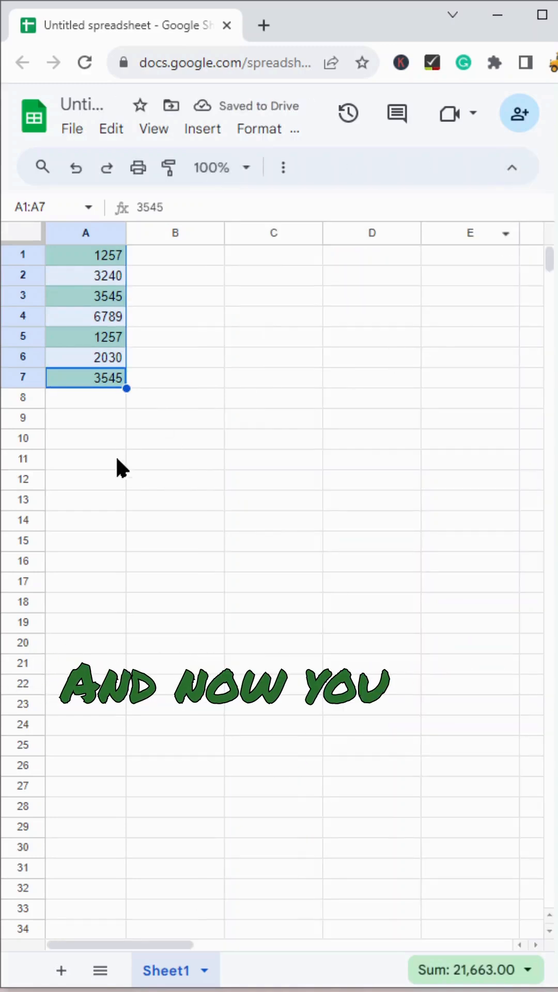
pyautogui.click(85, 336)
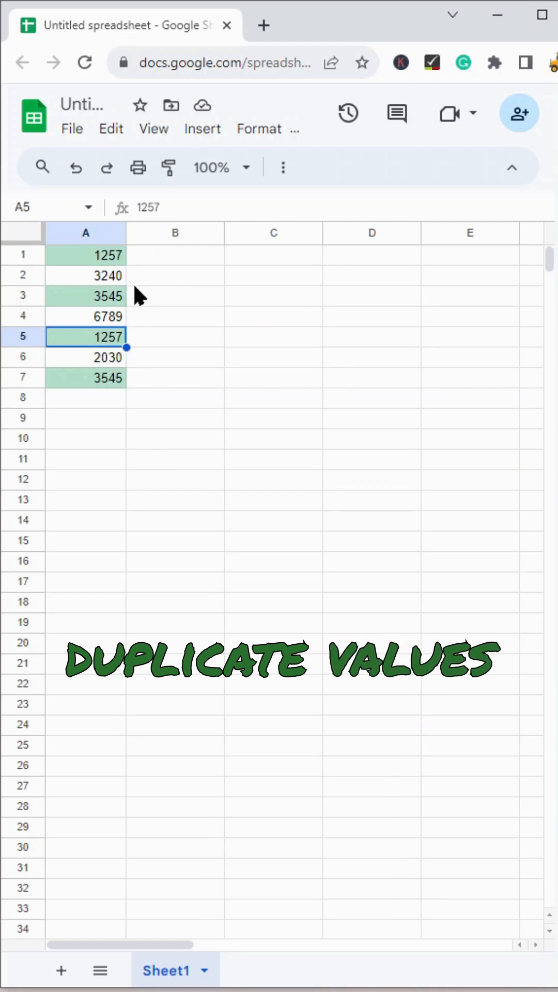
pyautogui.click(85, 377)
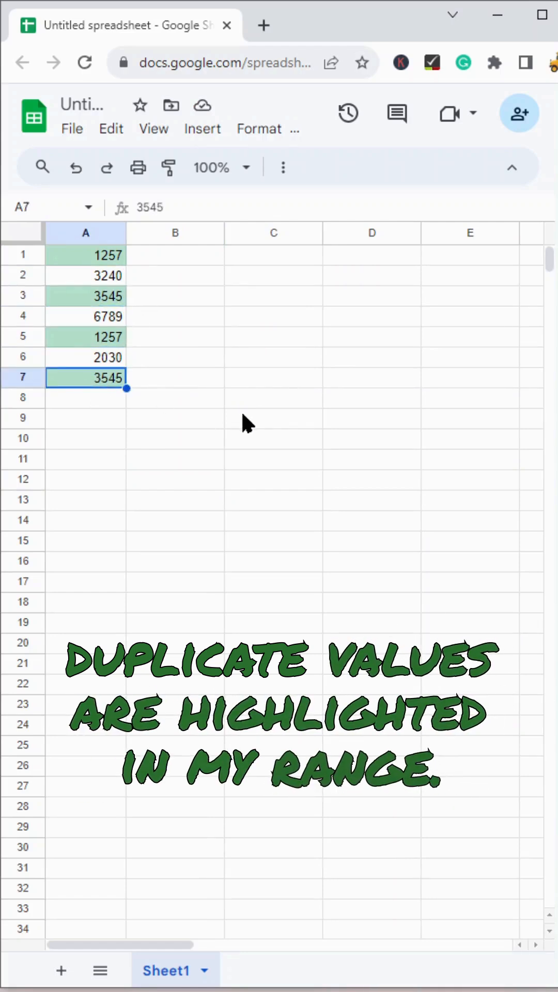